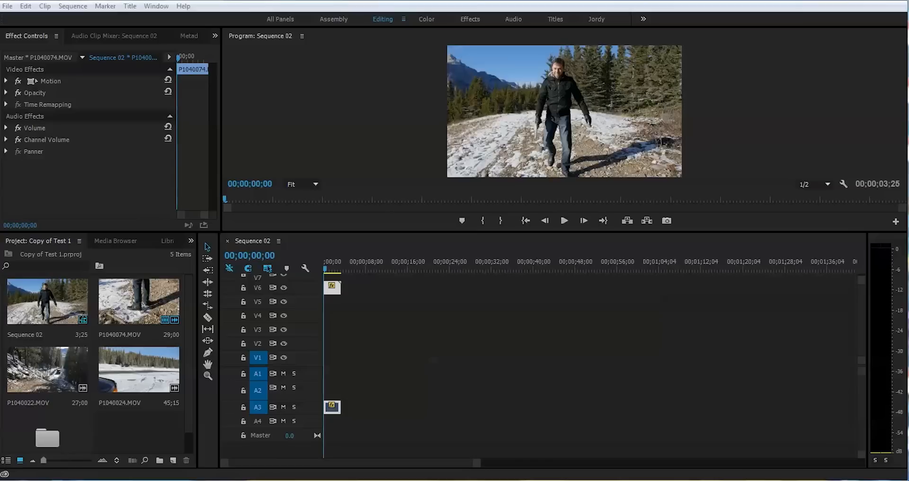
mouse_move(325, 273)
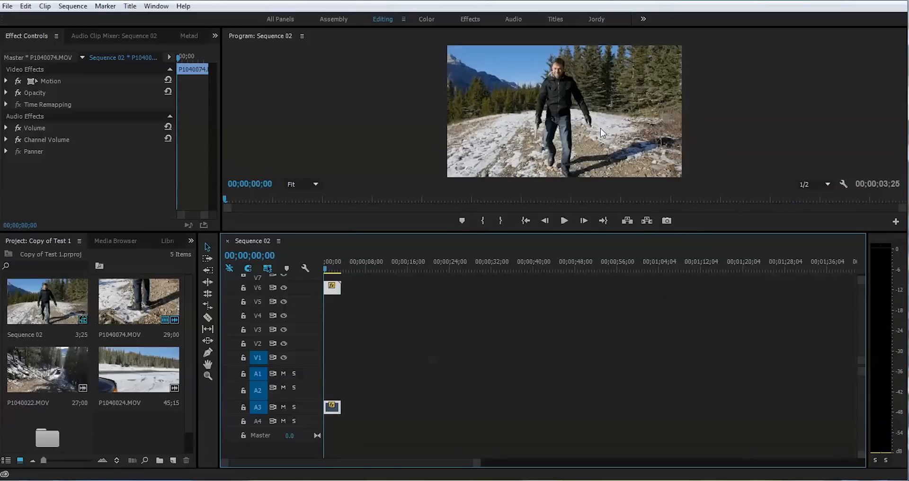
mouse_move(377, 160)
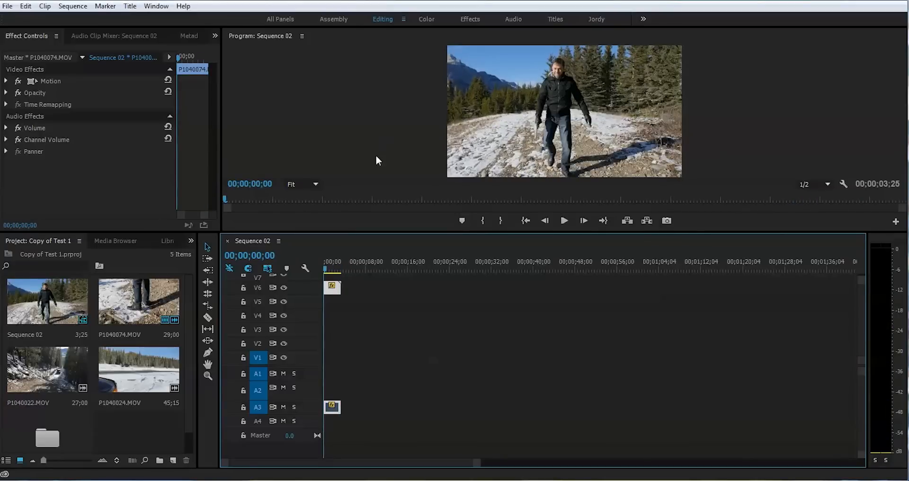
Step: Find Mosaic by searching 'mos' in Effects and apply it to the walking man clip
left_click(129, 241)
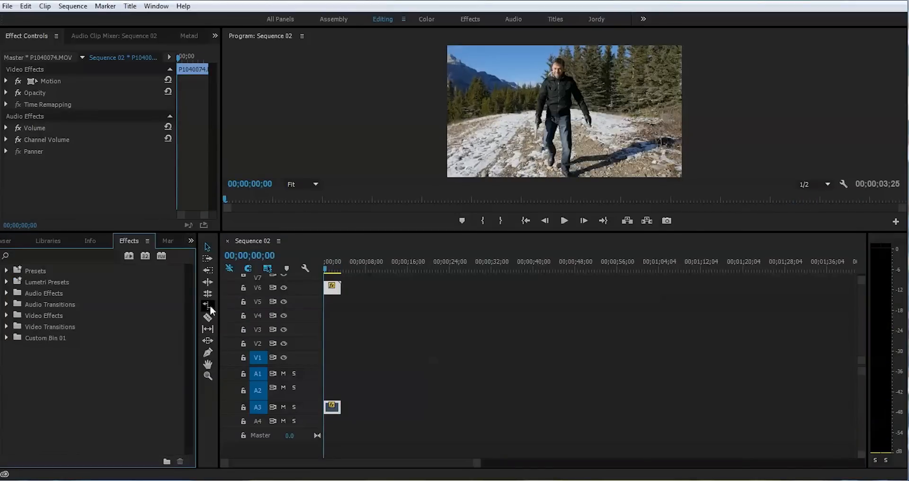
left_click(43, 256)
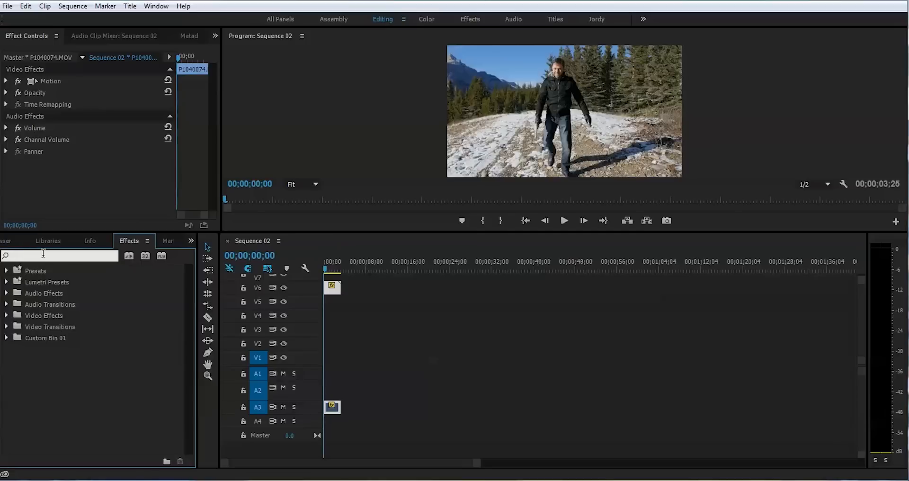
type("mos")
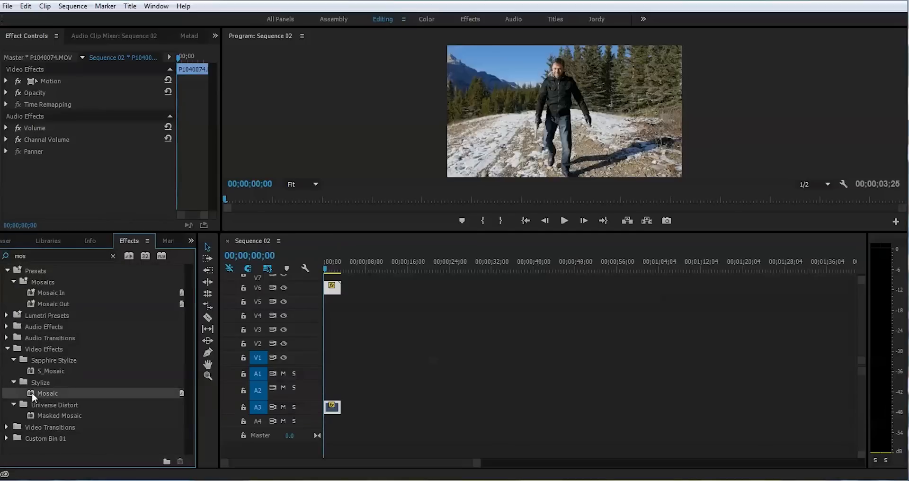
left_click_drag(47, 393, 333, 287)
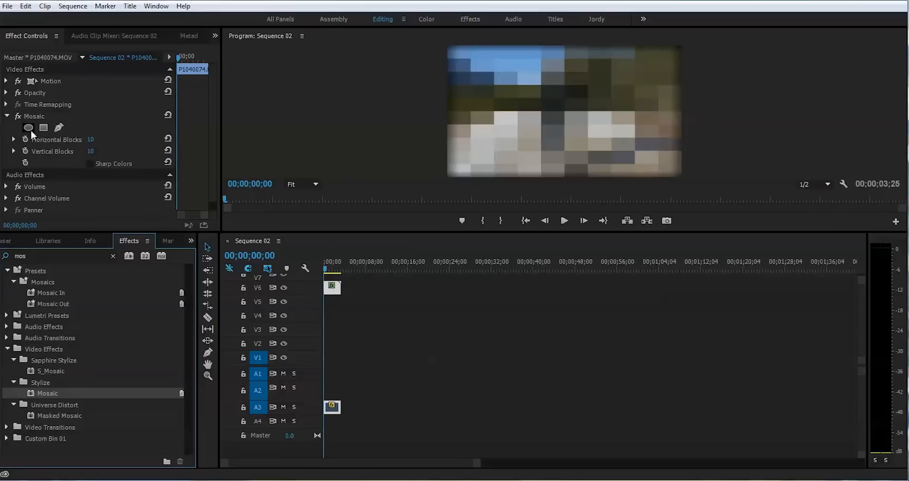
mouse_move(311, 126)
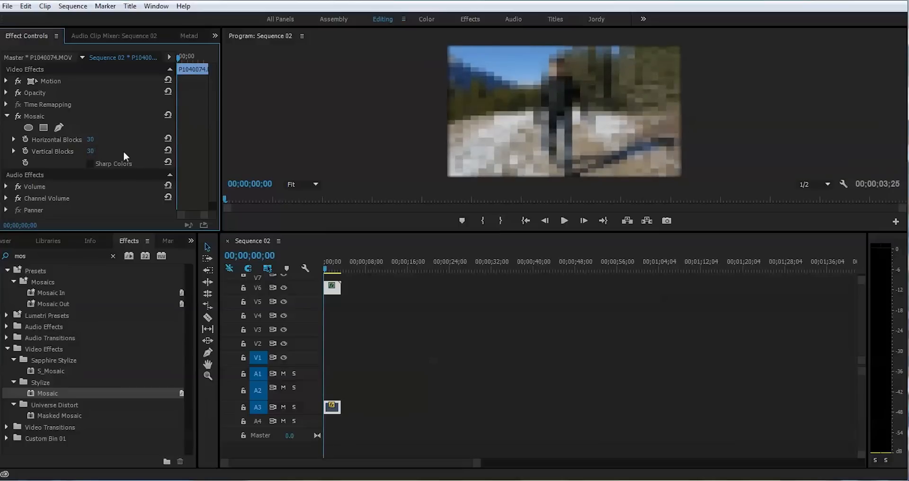
Step: Add an ellipse mask to Mosaic and fit it around the man's face in the Program Monitor
left_click(28, 127)
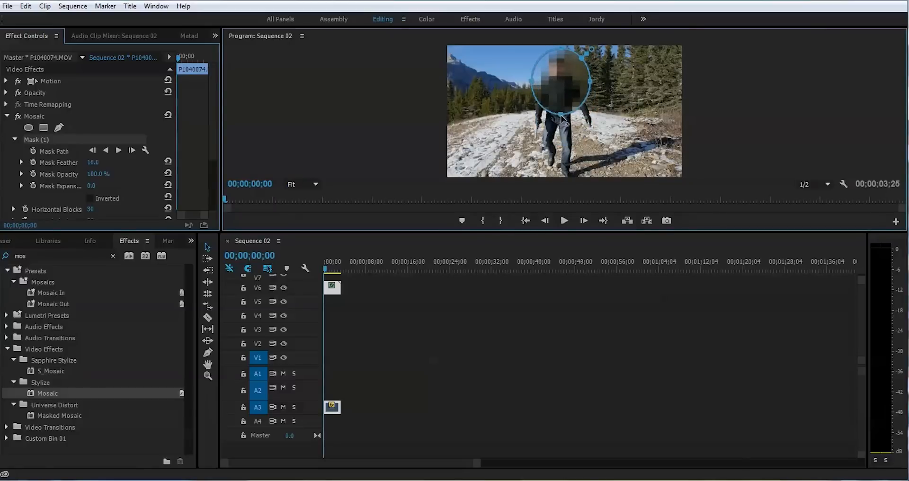
left_click_drag(562, 118, 532, 73)
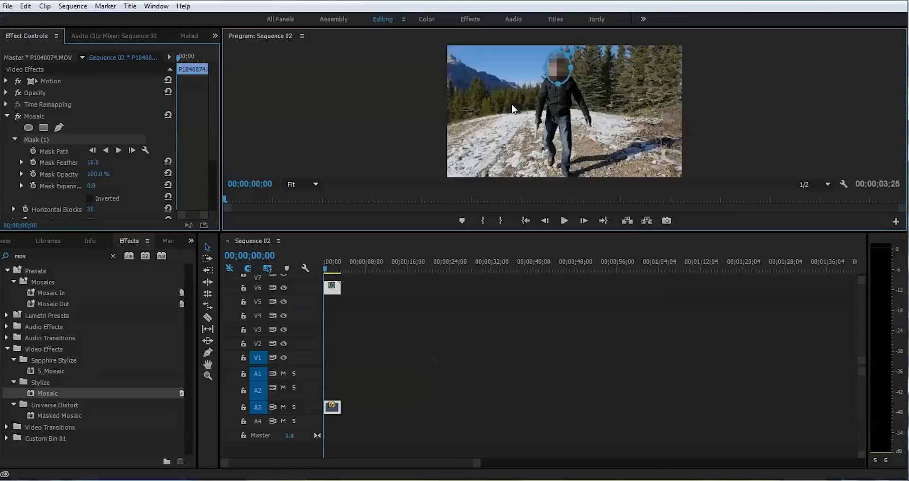
mouse_move(387, 156)
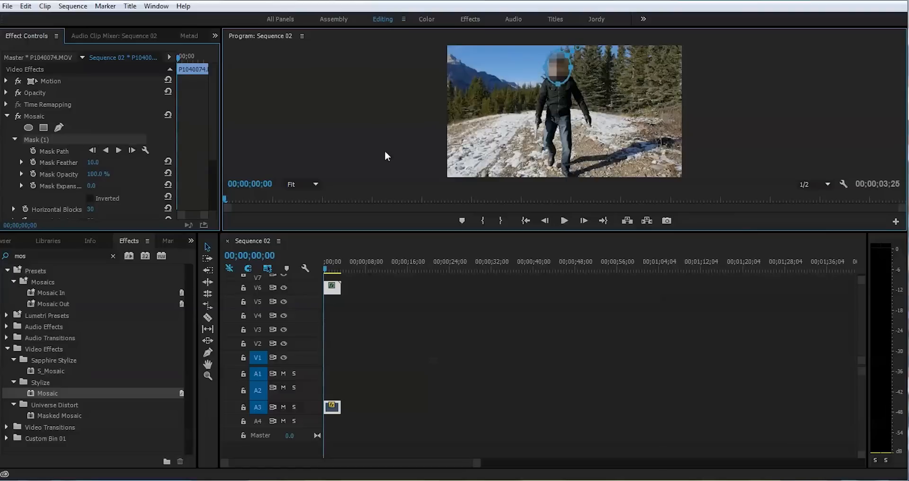
mouse_move(354, 138)
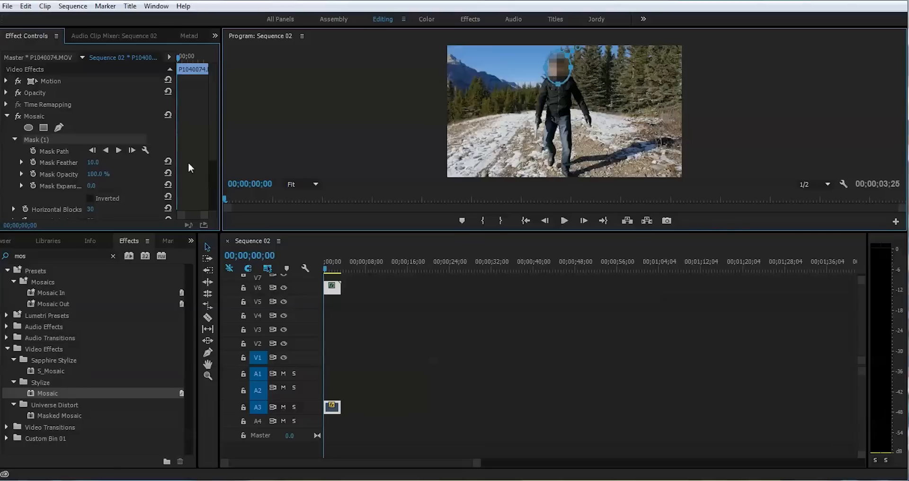
mouse_move(31, 152)
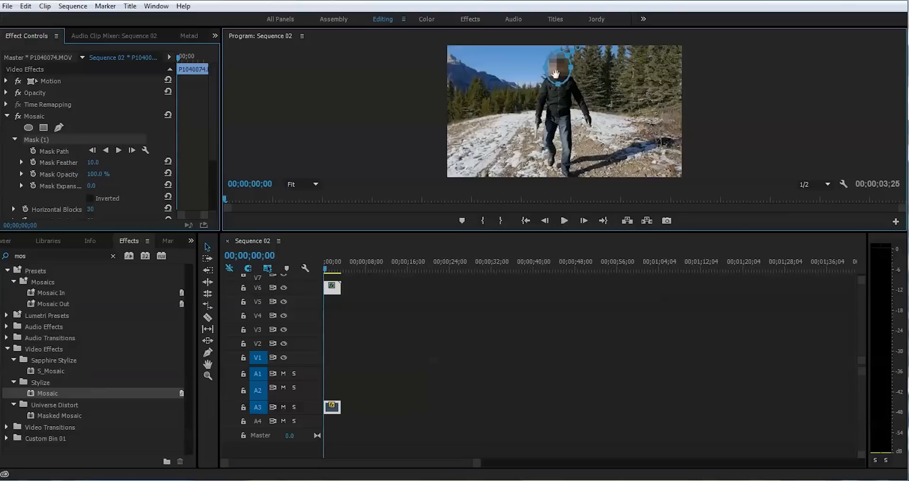
mouse_move(561, 109)
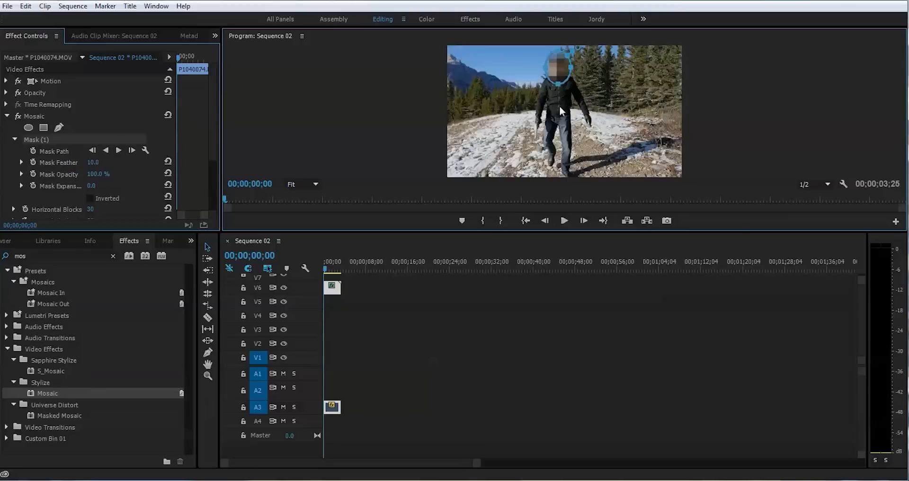
mouse_move(121, 130)
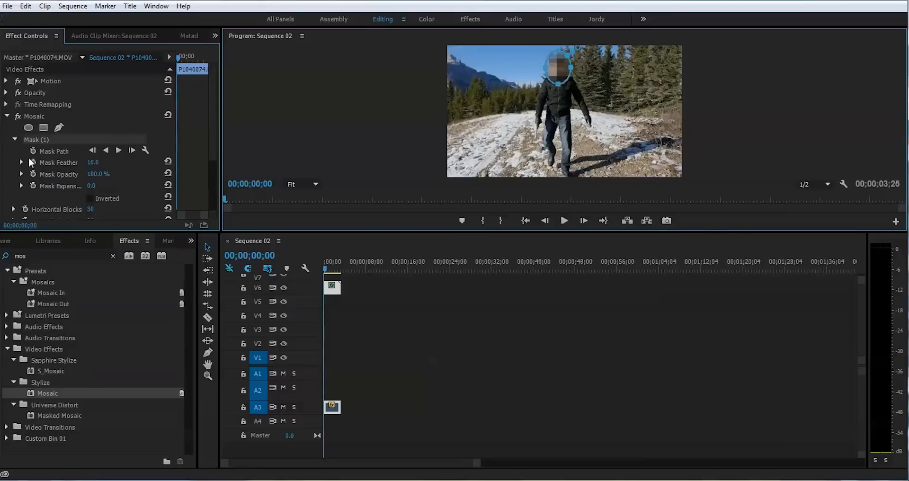
mouse_move(32, 152)
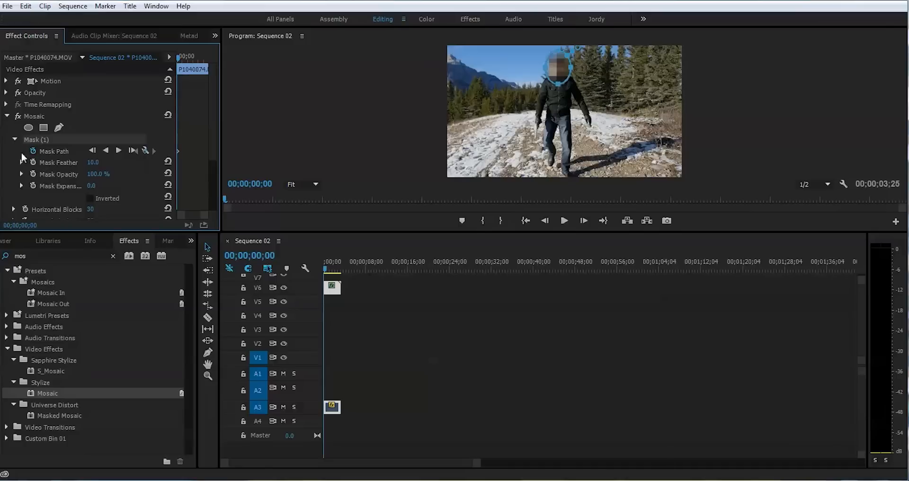
mouse_move(545, 151)
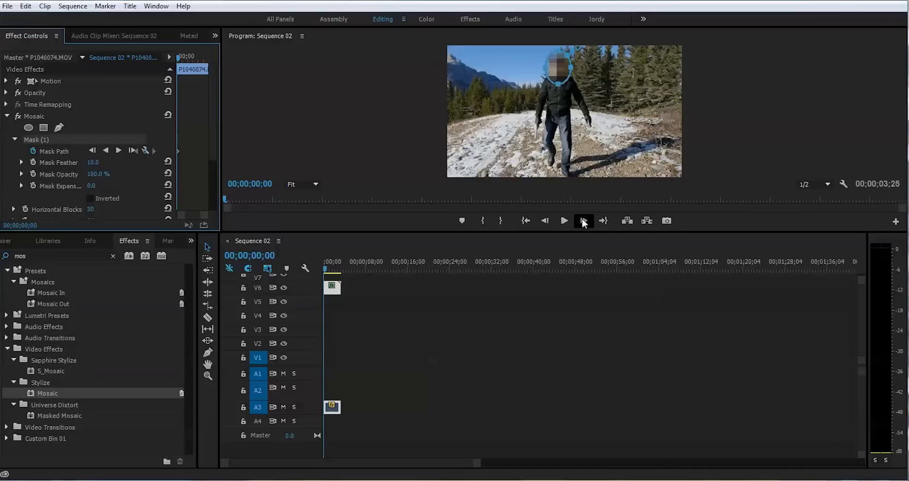
Step: Step forward through the first frames and drag the mask ellipse back onto the man's head
left_click(584, 220)
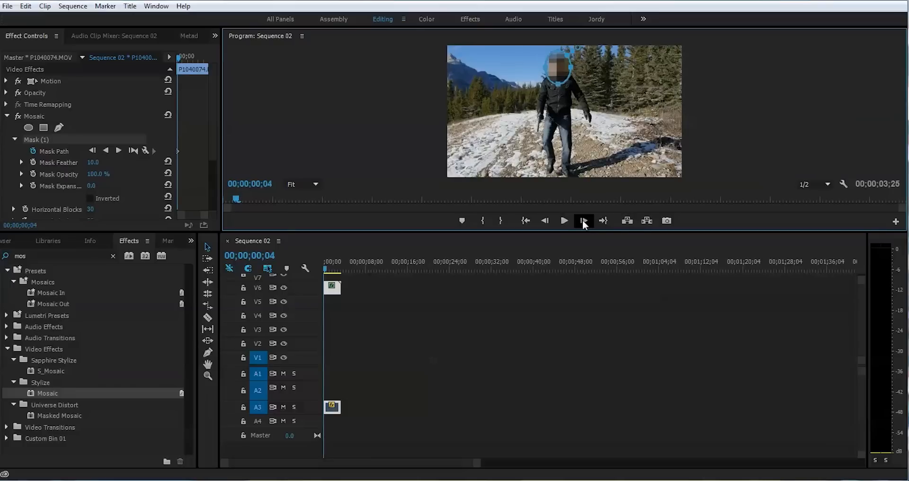
left_click(583, 221)
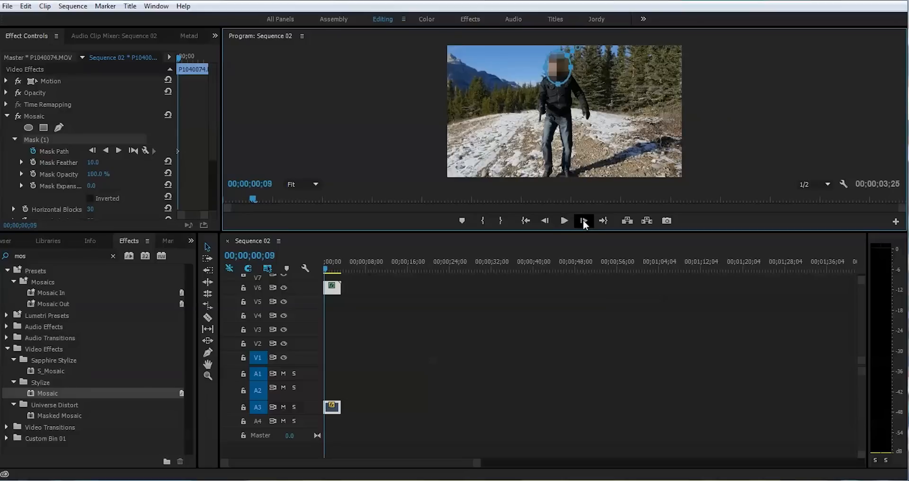
left_click(583, 221)
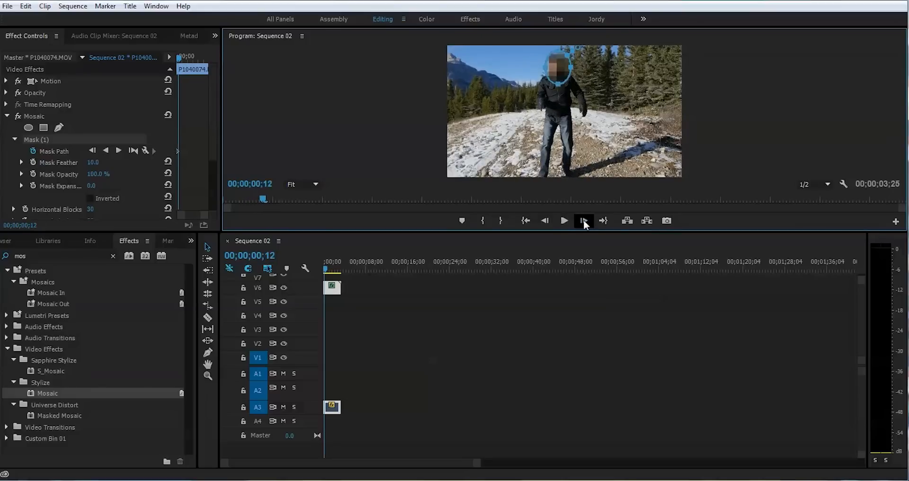
left_click(584, 220)
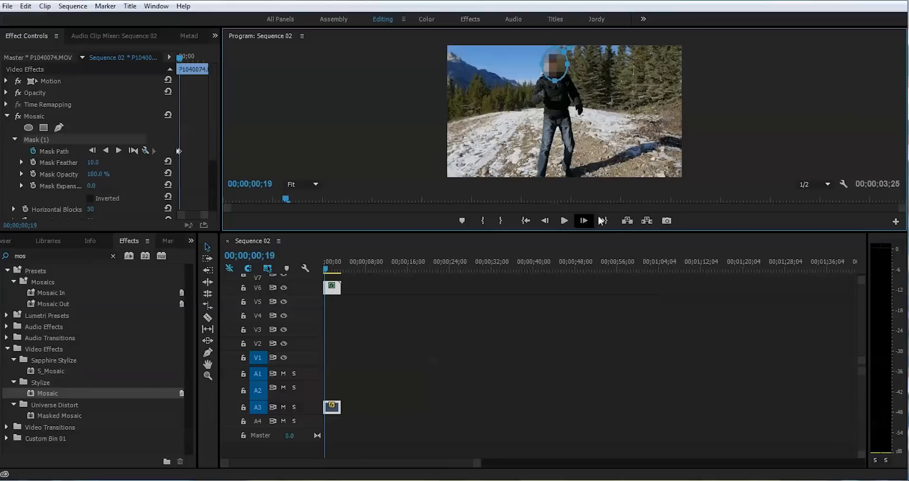
left_click(583, 220)
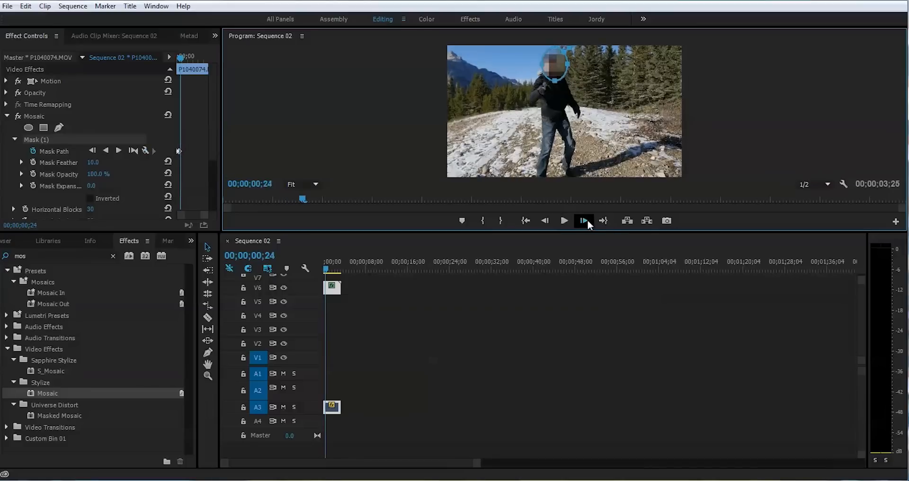
left_click(583, 221)
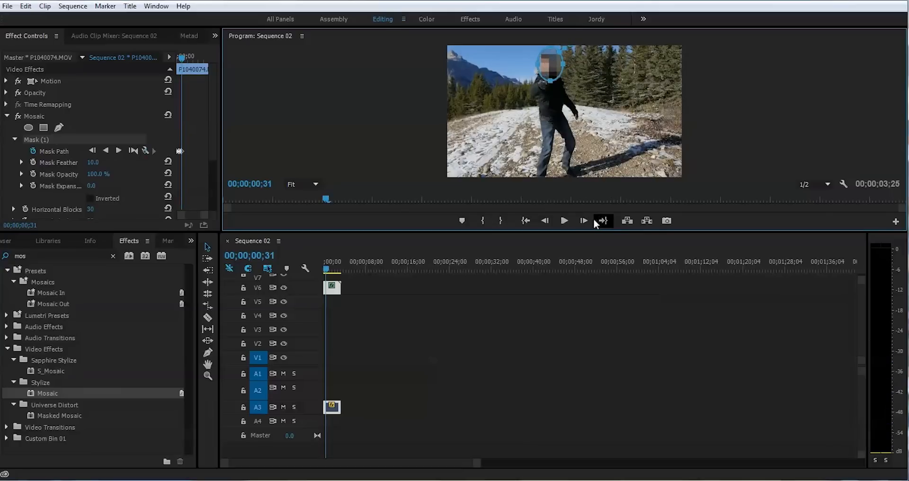
left_click(583, 221)
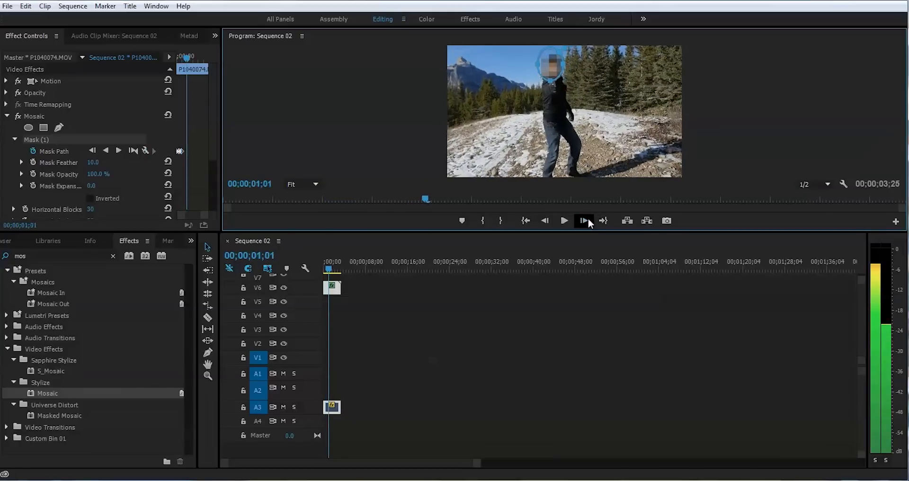
left_click(583, 221)
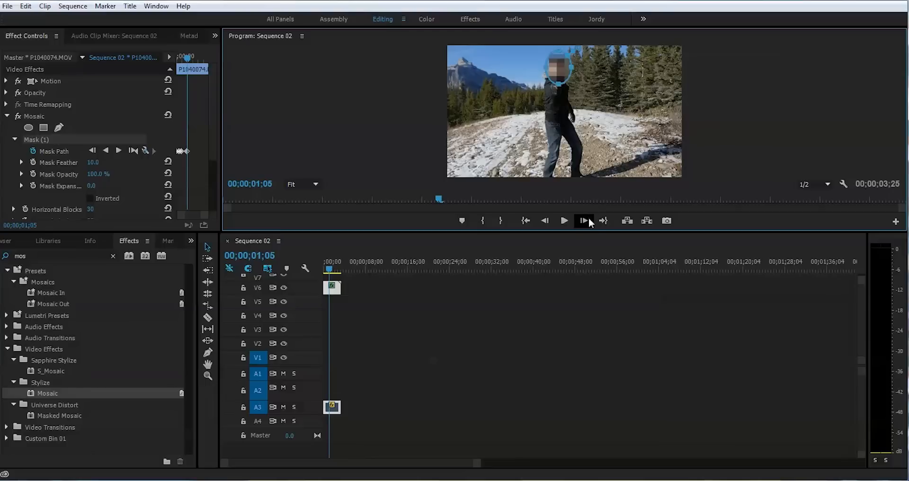
left_click(583, 221)
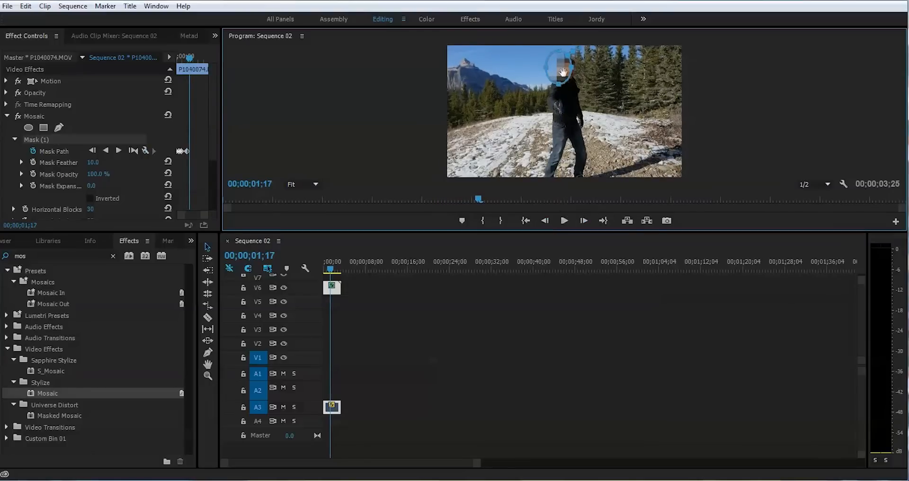
left_click_drag(561, 69, 570, 69)
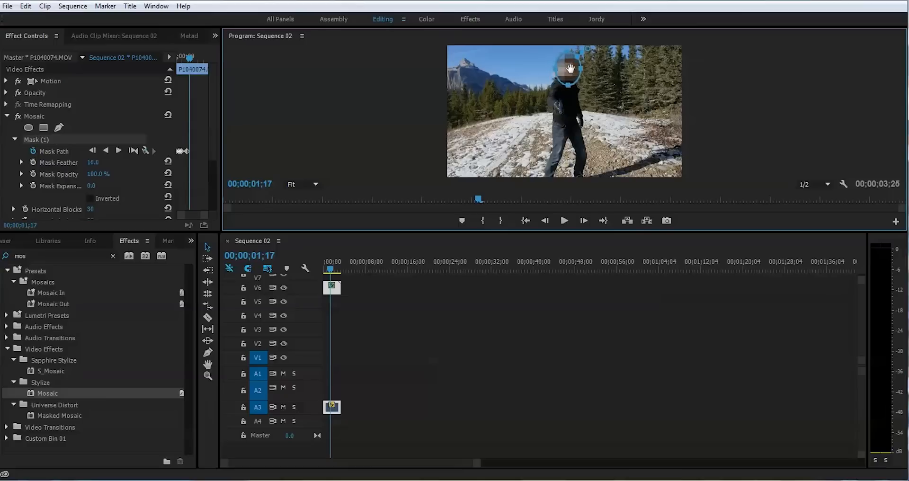
Step: Keep advancing frames and realigning the mask, keyframing it over his head to about 1;54
left_click(584, 220)
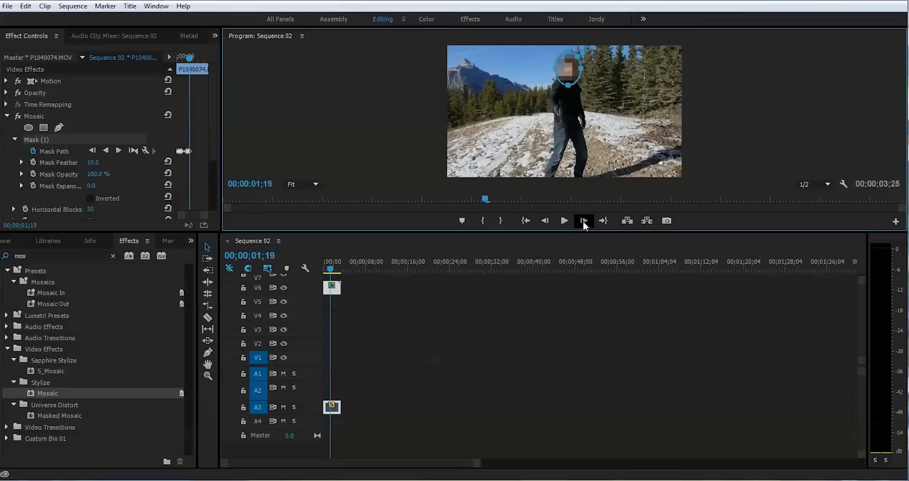
left_click(584, 221)
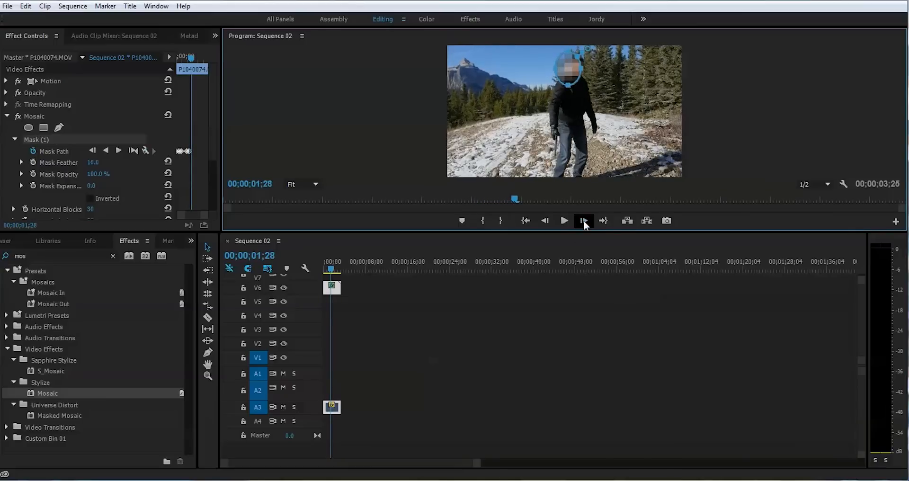
left_click(583, 220)
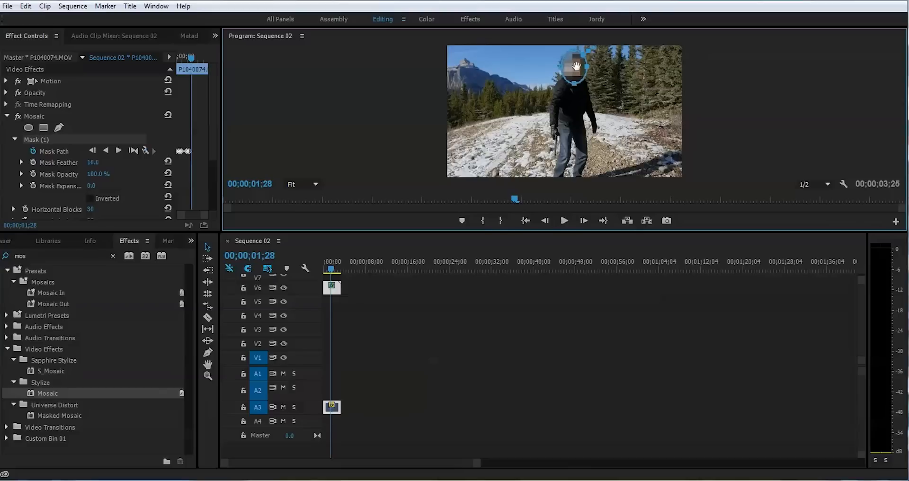
left_click(584, 220)
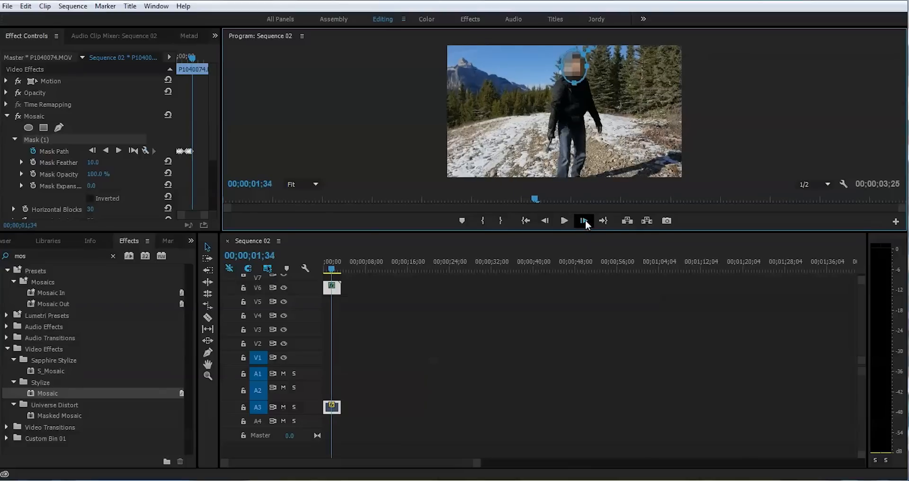
left_click(585, 221)
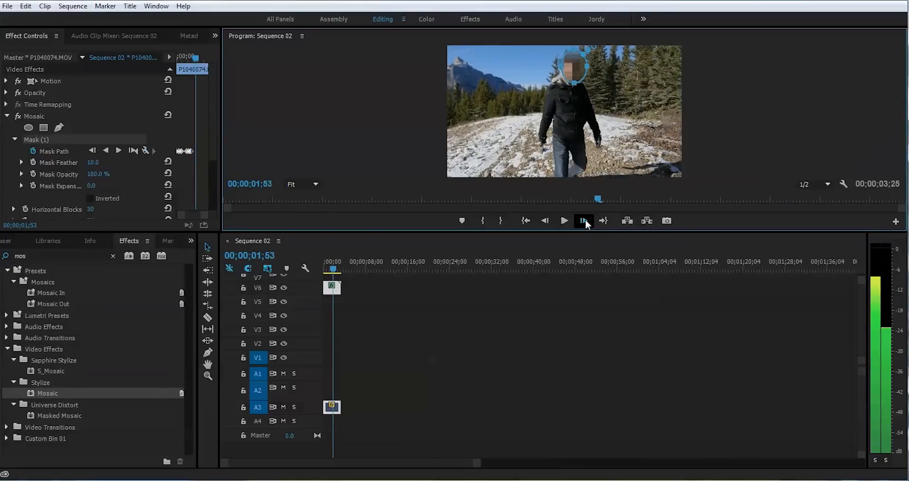
left_click(584, 221)
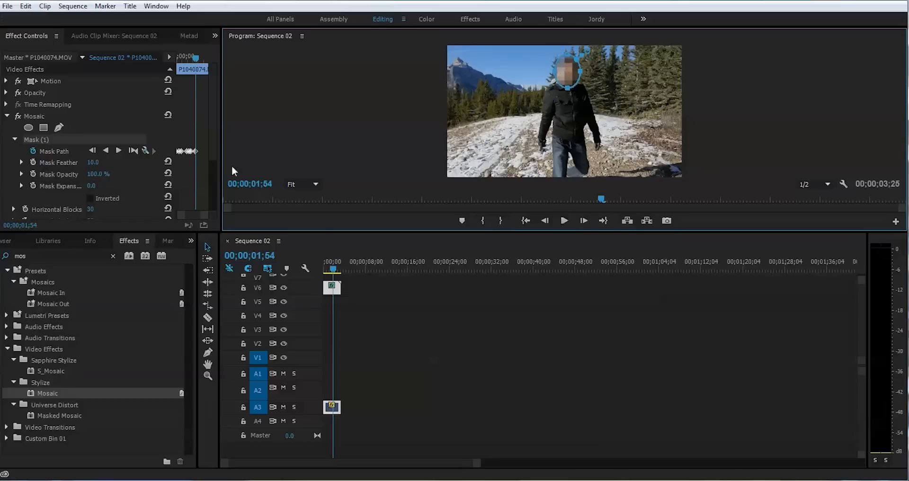
Step: Advance frame by frame and realign the mask on his face as he nears the camera, through about 3;01
left_click(583, 220)
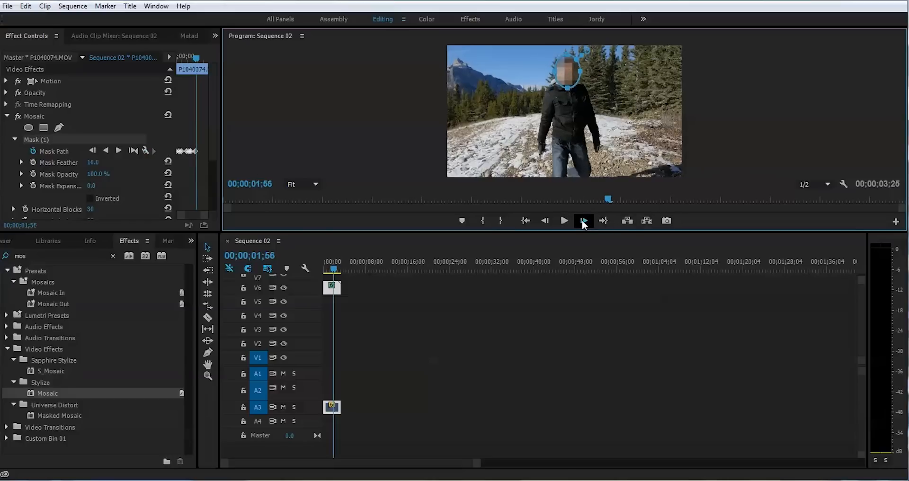
left_click(583, 221)
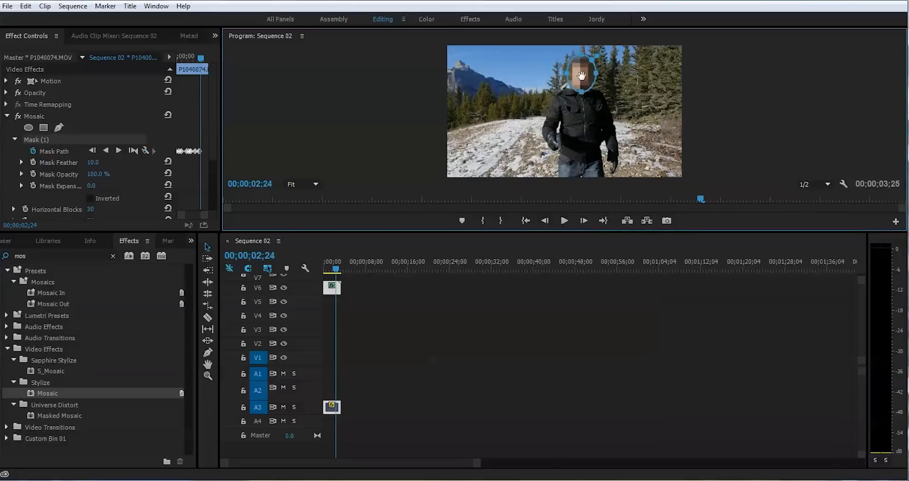
left_click(584, 221)
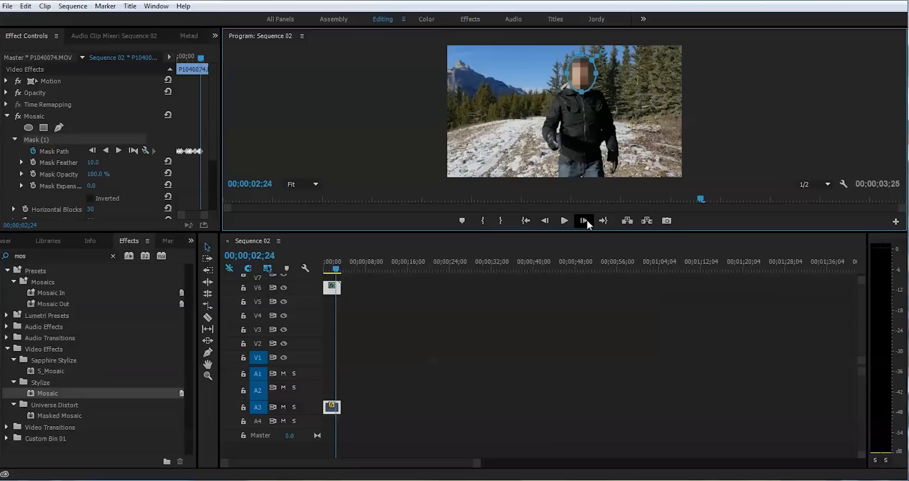
left_click(584, 221)
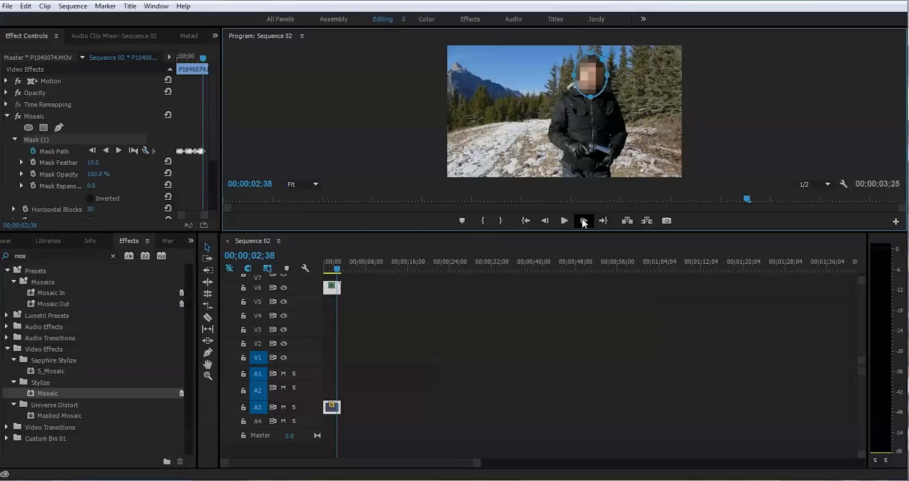
left_click(583, 221)
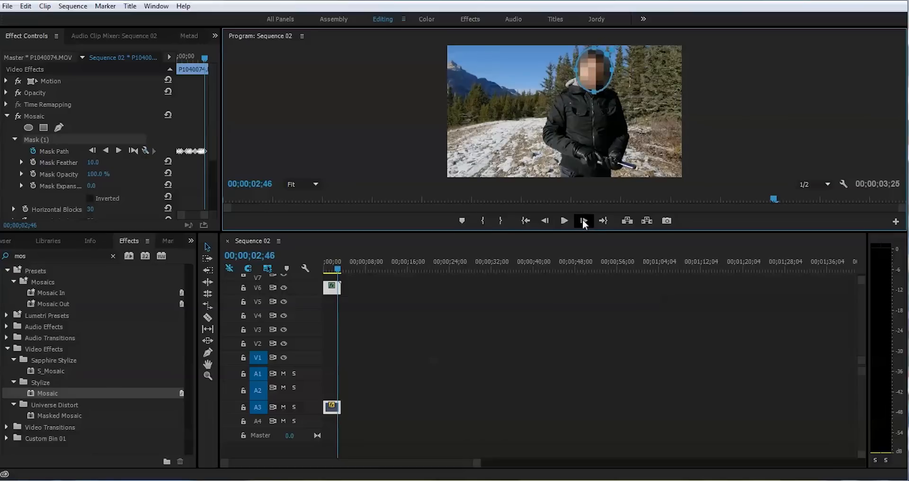
left_click(583, 221)
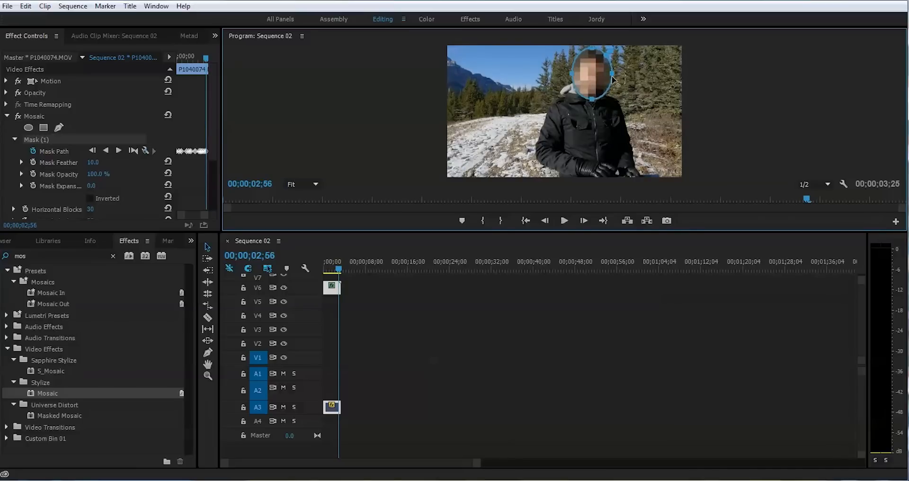
left_click(584, 221)
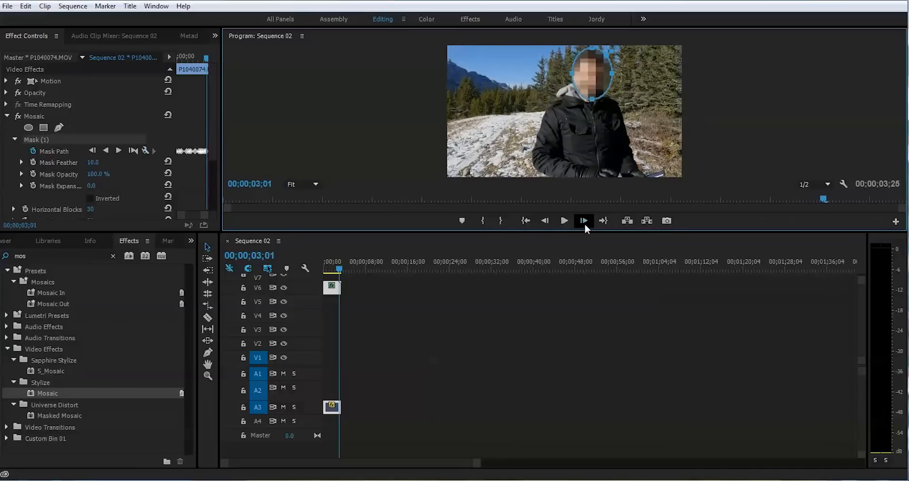
left_click(584, 221)
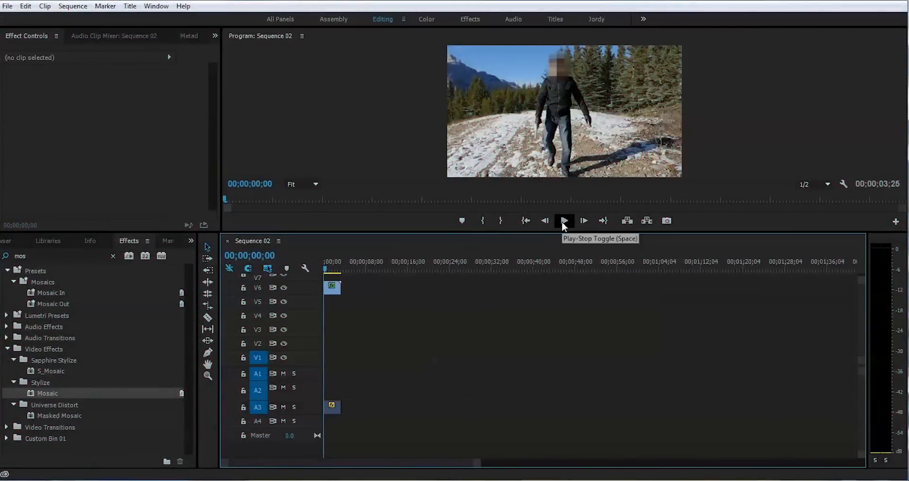
Step: Play the sequence from the start to confirm the mosaic tracks his face to 3;25
left_click(565, 221)
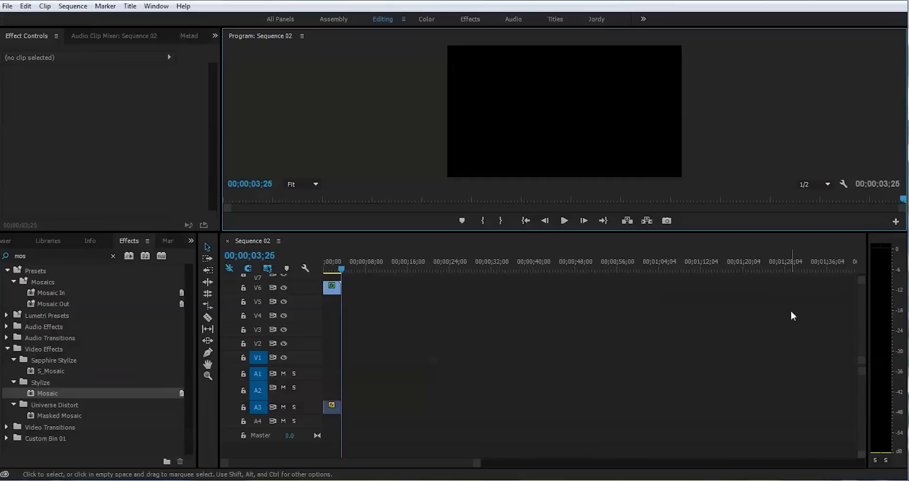